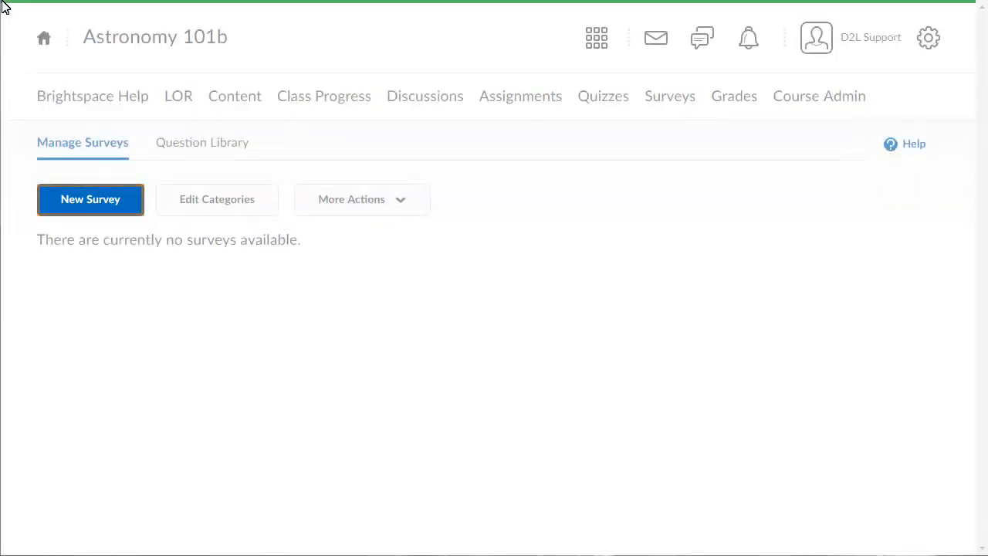
# - Create a new survey named 'Constellation Survey' and go to its Add/Edit Questions page
pyautogui.click(90, 199)
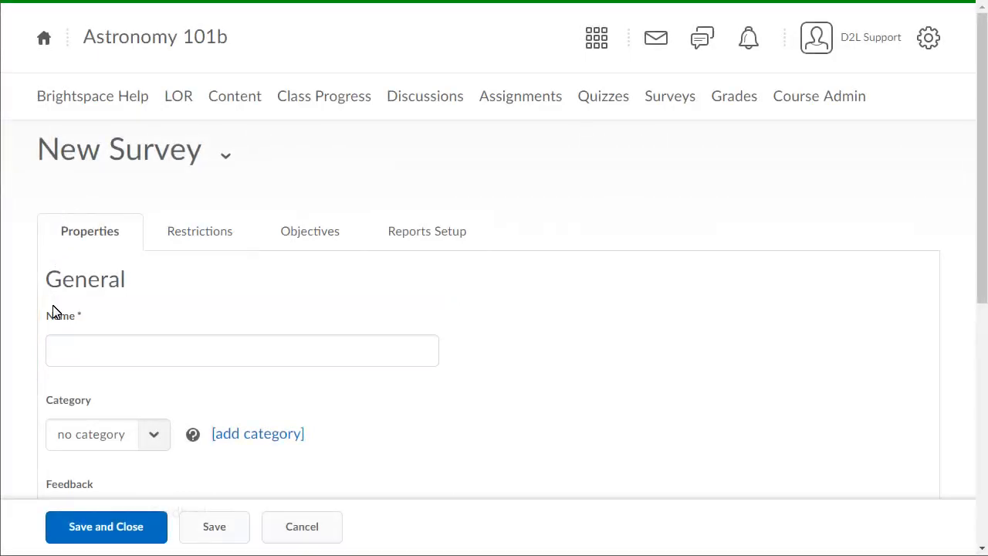
pyautogui.write('Constellation Survey')
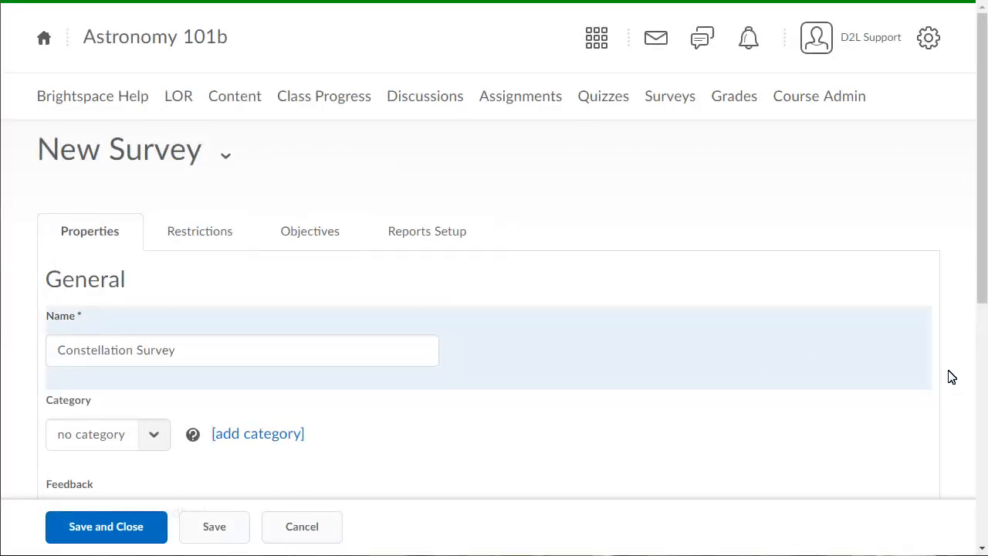
pyautogui.scroll(-3)
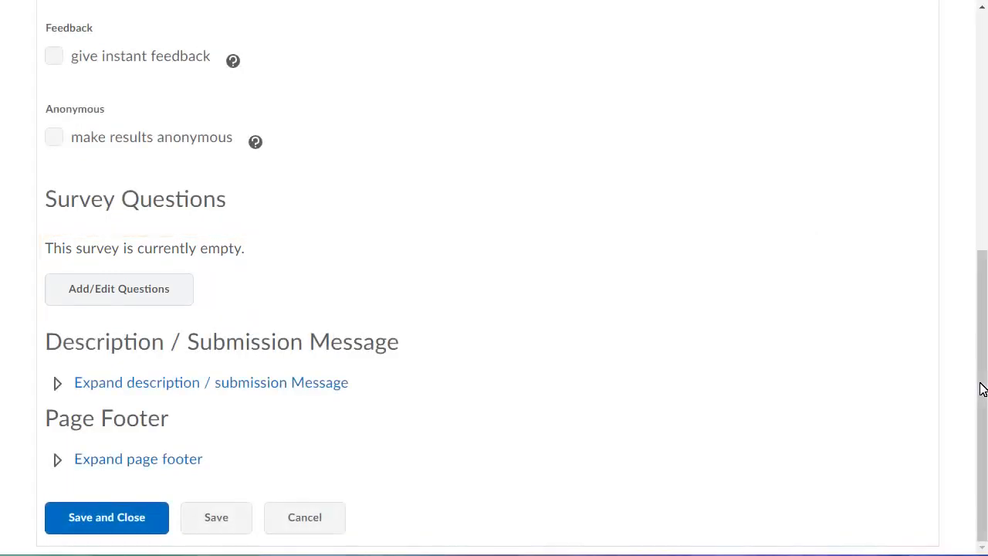
pyautogui.click(119, 288)
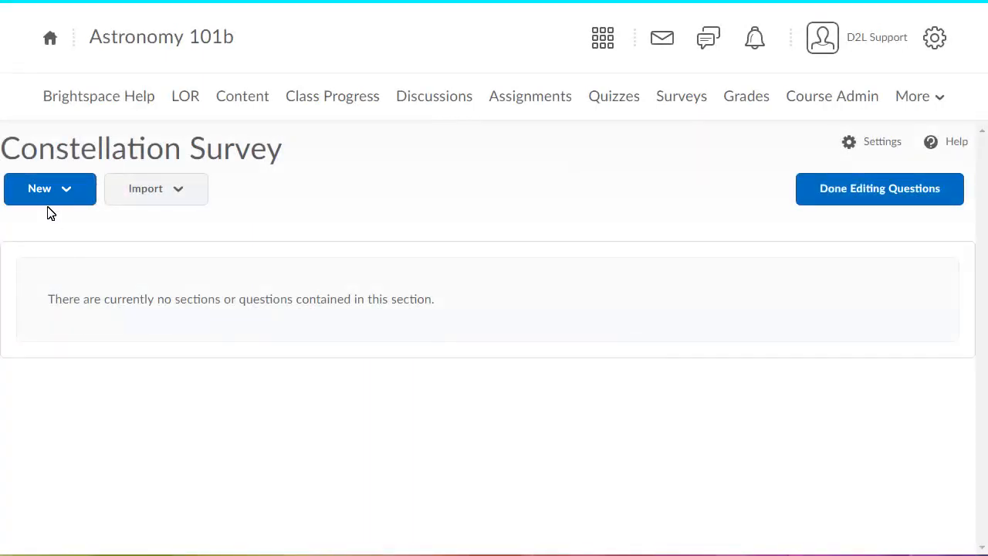
# - Add a new Likert Question (LIK) from the New menu
pyautogui.click(49, 189)
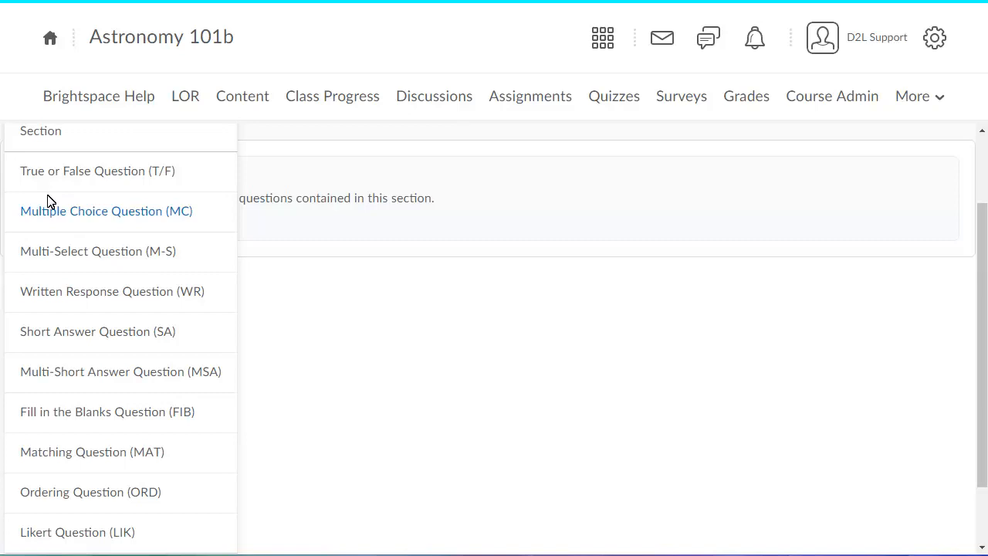
pyautogui.click(77, 531)
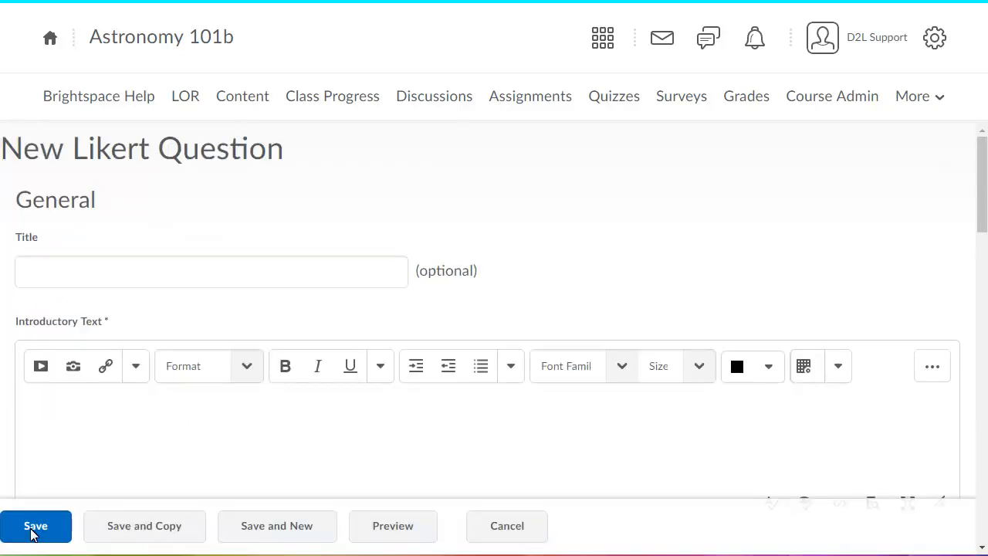
# - Enter the agree-or-disagree introductory text, choose Agreement Scale and add two constellation-workshop statements
pyautogui.click(36, 525)
pyautogui.write('Indicate how strongly you agree or disagree with the statements below.')
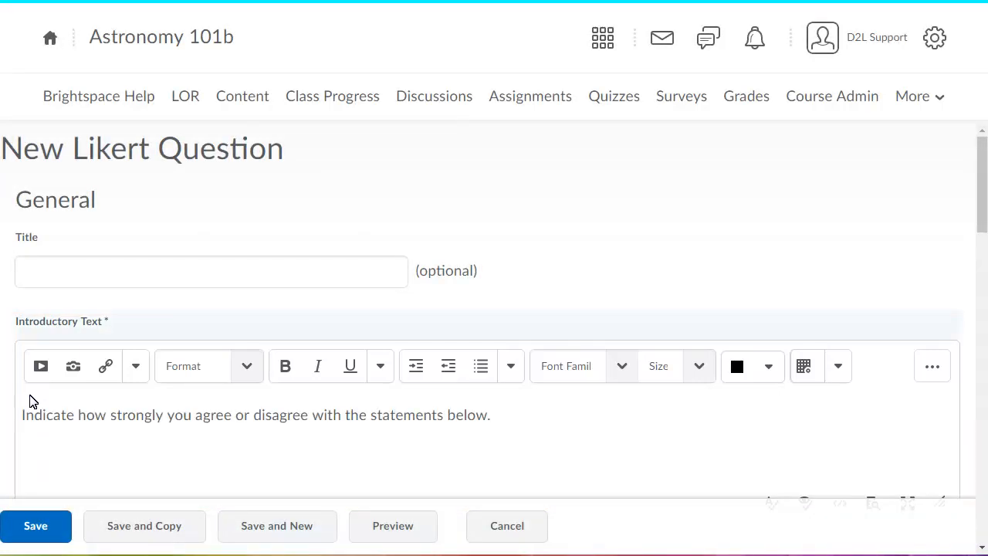
pyautogui.scroll(-3)
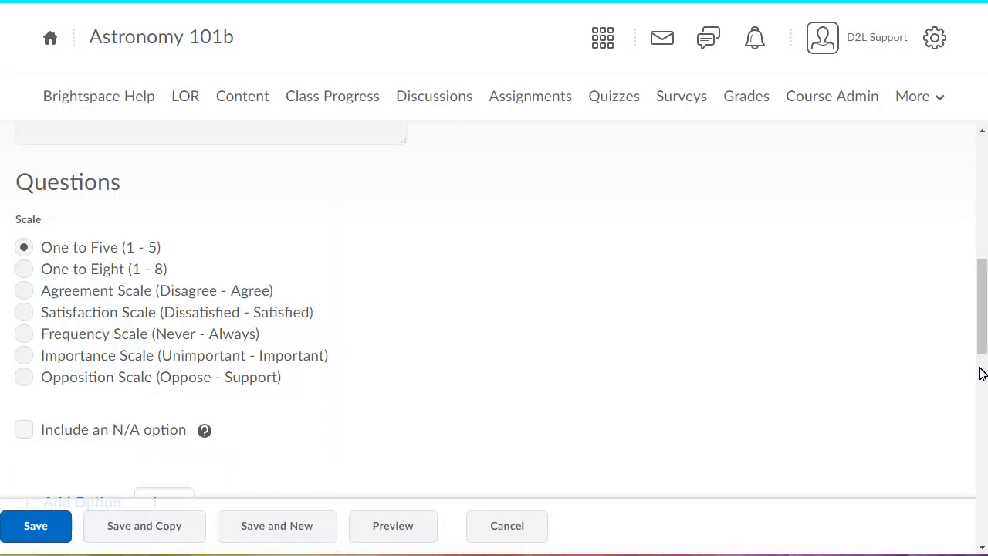
pyautogui.click(25, 291)
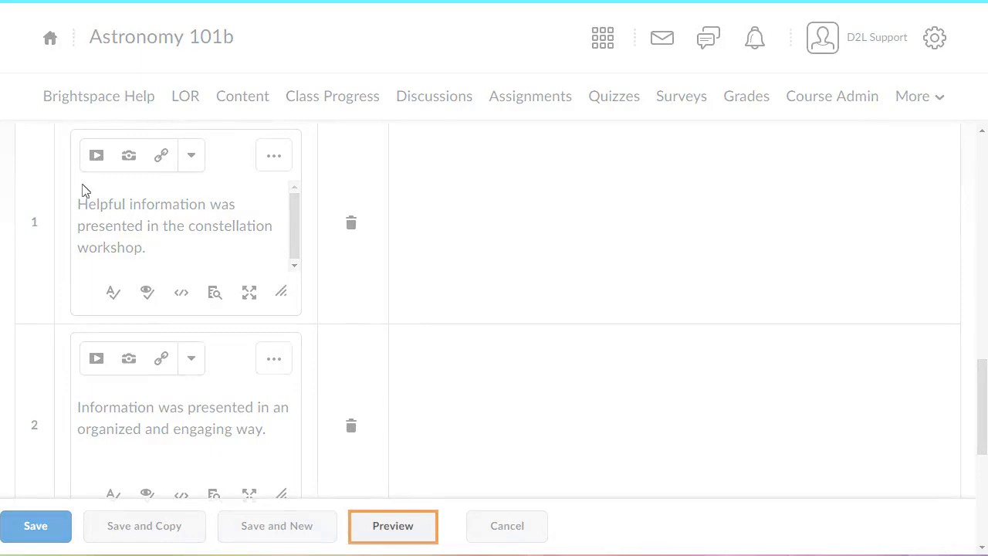
# - Preview the Likert question, then save it into the survey's question list
pyautogui.click(392, 525)
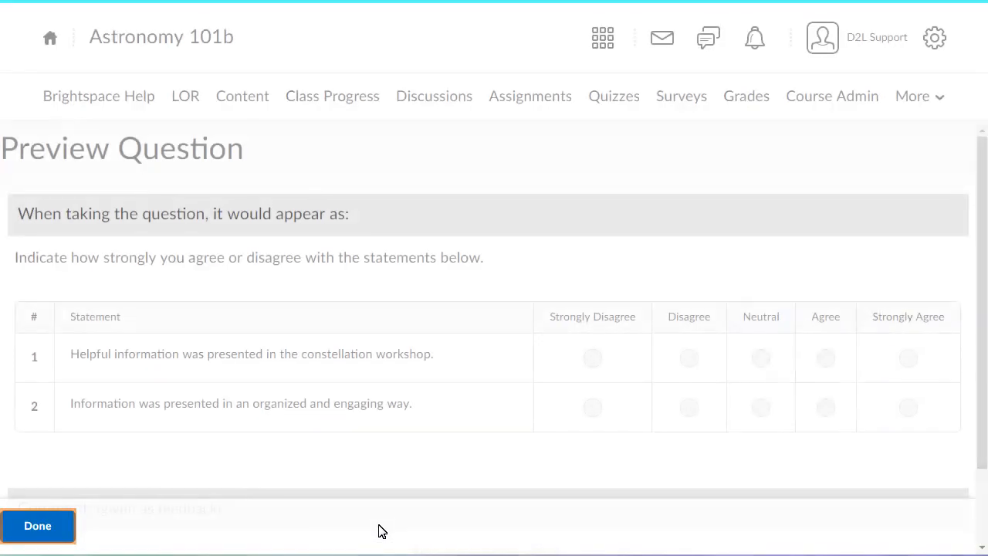
pyautogui.click(37, 524)
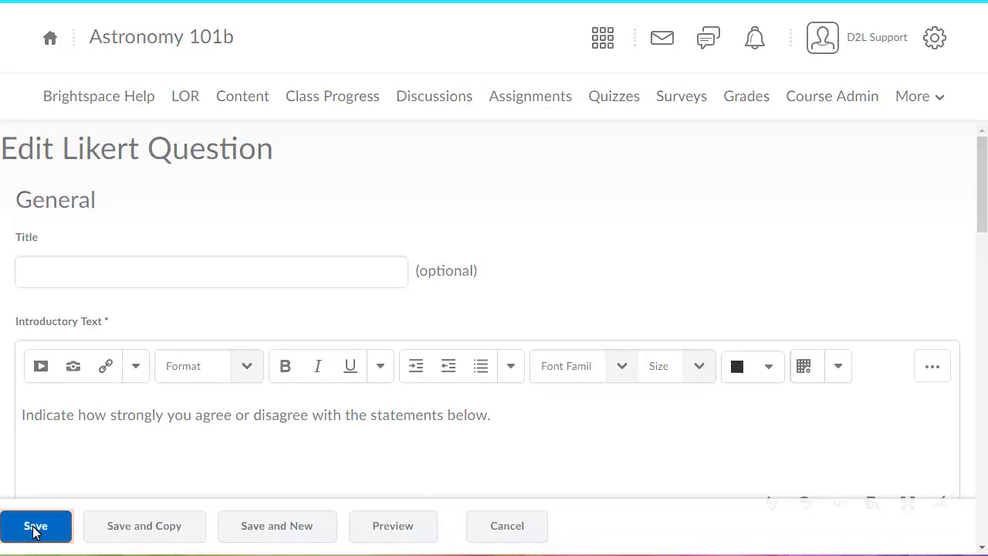
pyautogui.click(35, 525)
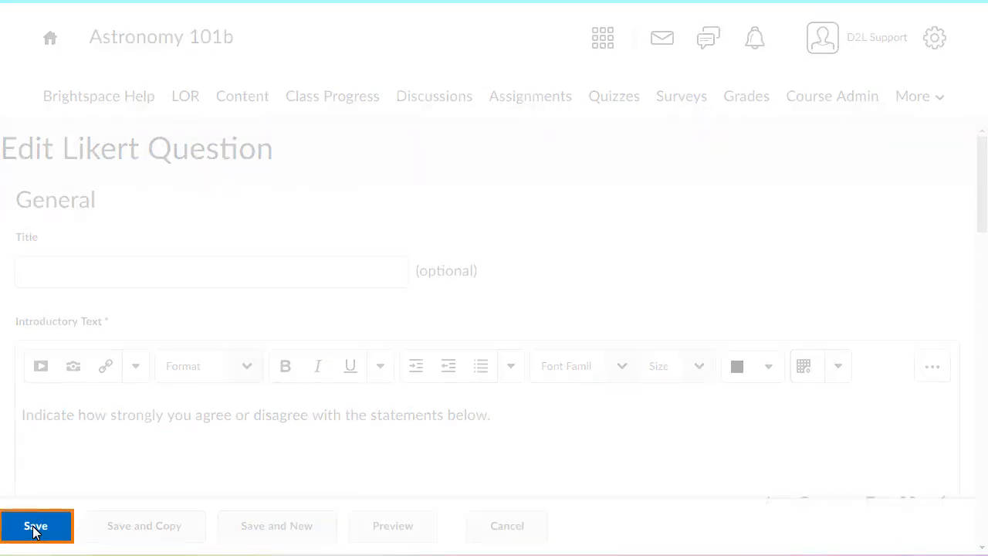
pyautogui.click(35, 525)
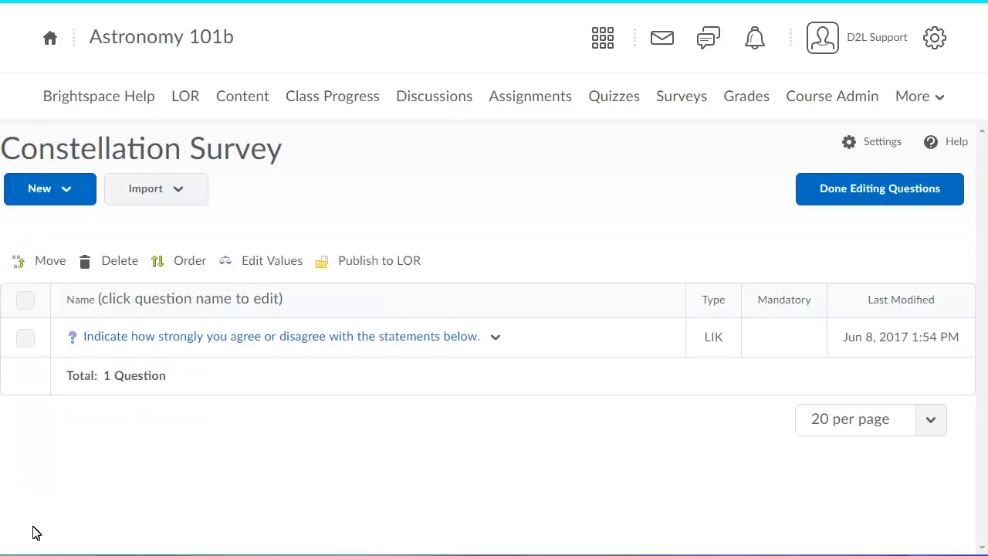
# - Finish editing questions and view the survey's Restrictions settings
pyautogui.click(879, 188)
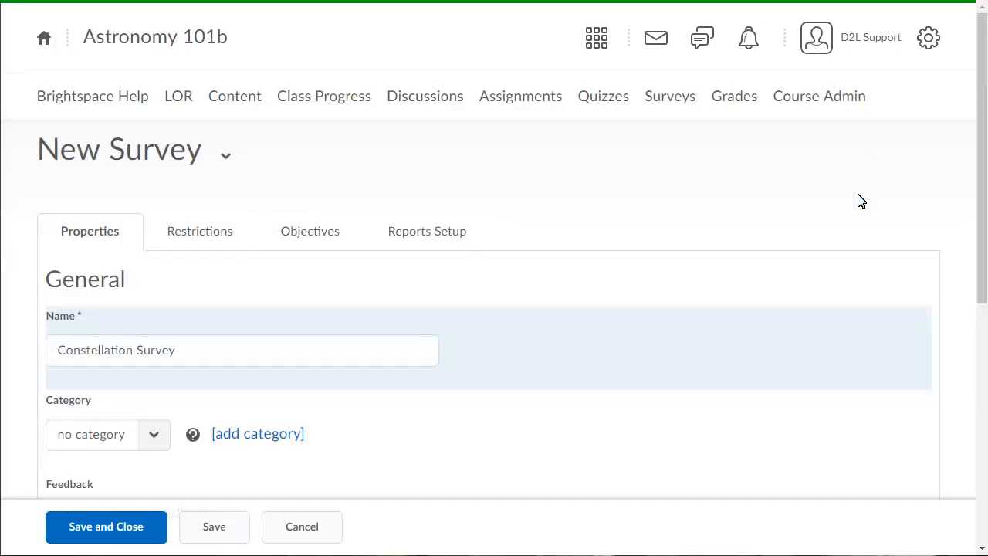
pyautogui.click(199, 231)
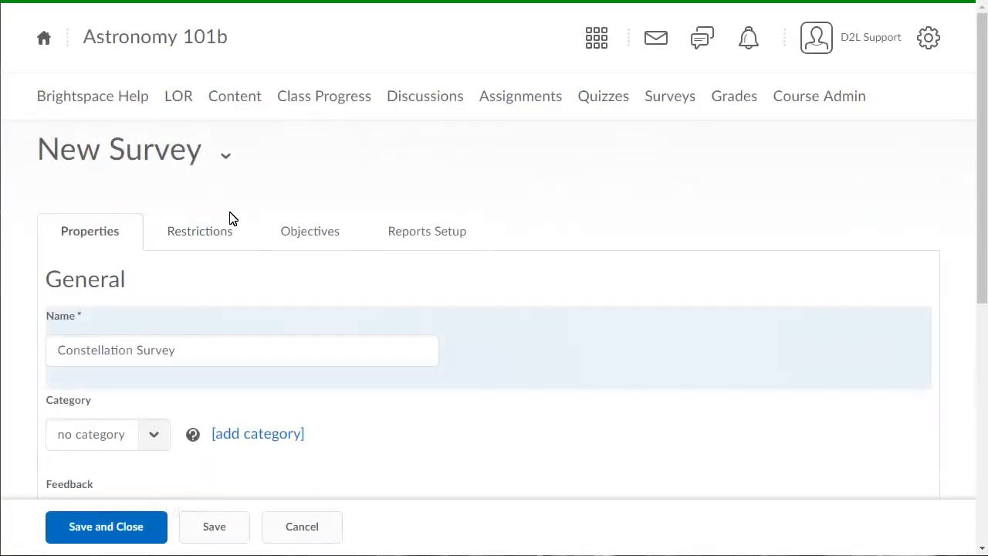
pyautogui.click(201, 232)
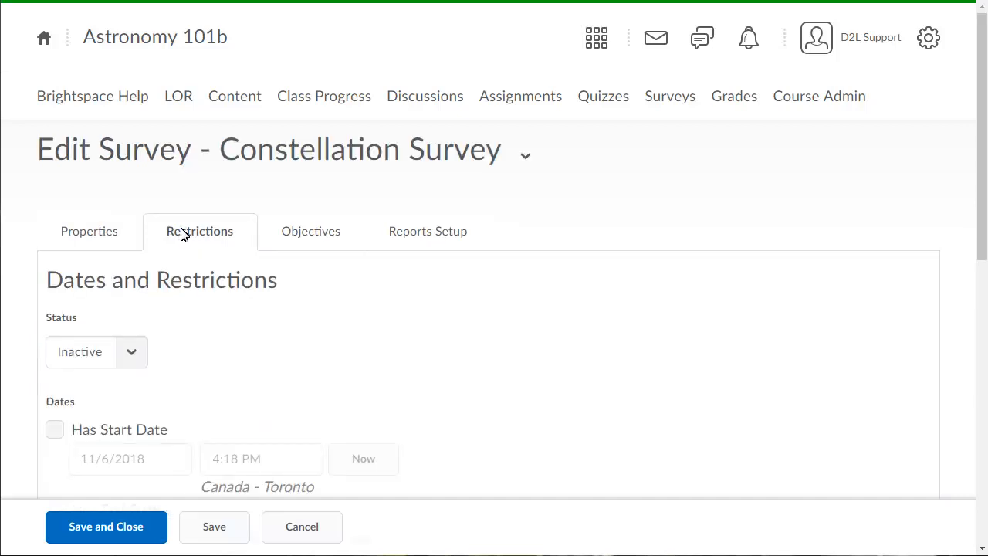
# - Change the survey Status from Inactive to Active
pyautogui.click(95, 352)
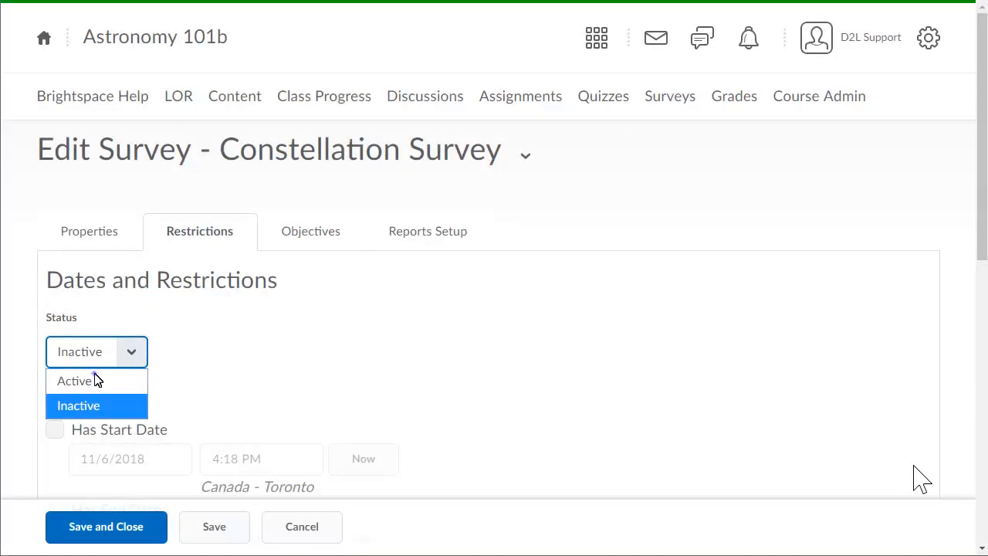
pyautogui.click(74, 380)
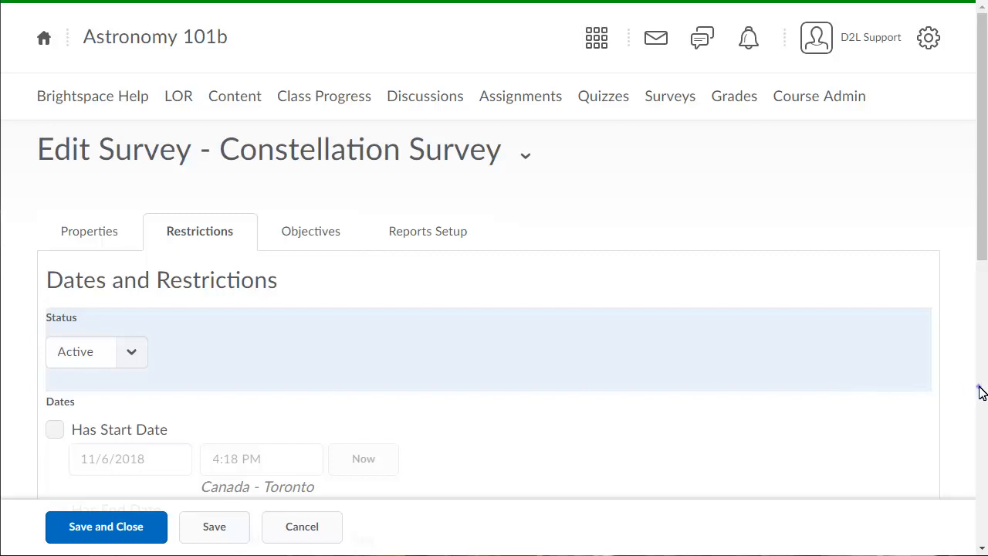
pyautogui.scroll(-3)
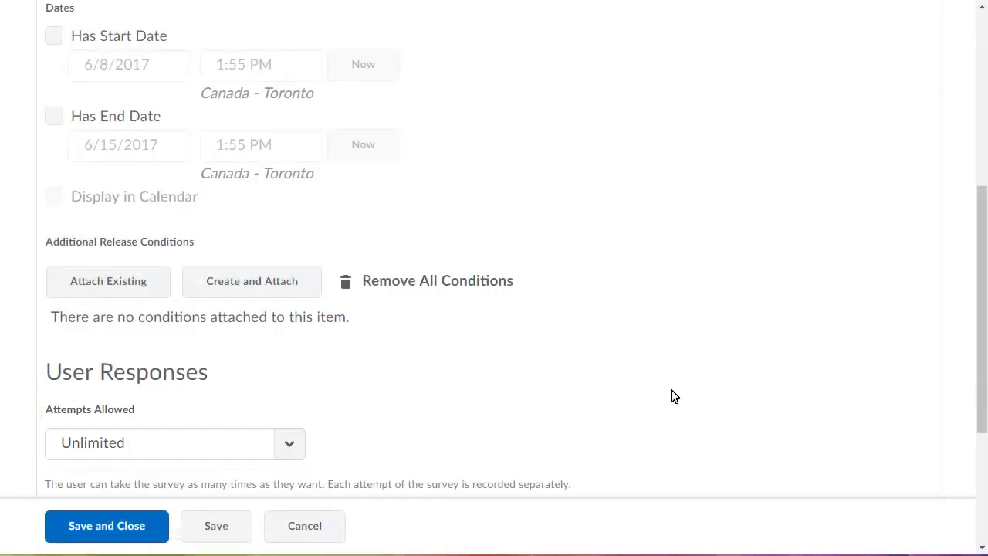
# - Set Attempts Allowed to 'Single attempt that is editable' and Save and Close the survey
pyautogui.click(290, 442)
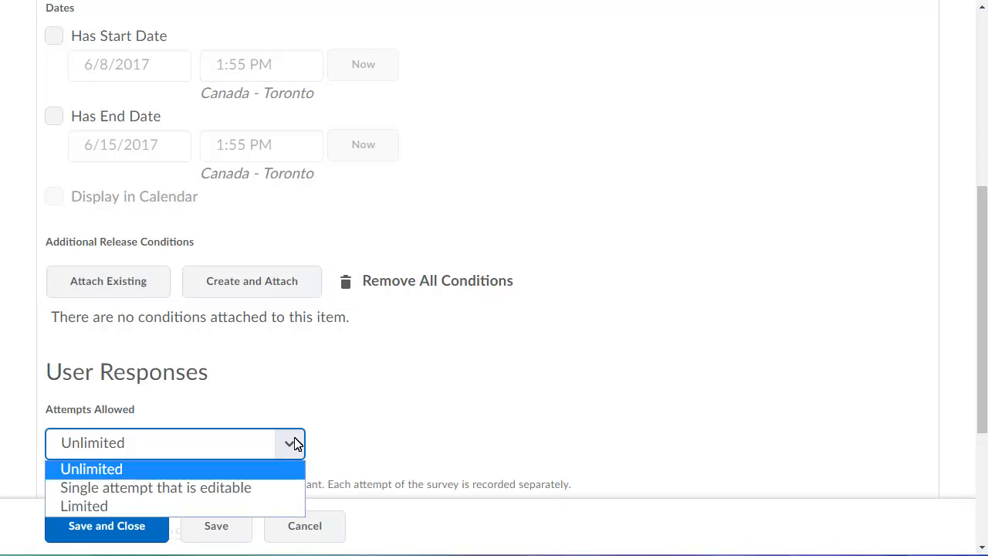
pyautogui.moveTo(155, 488)
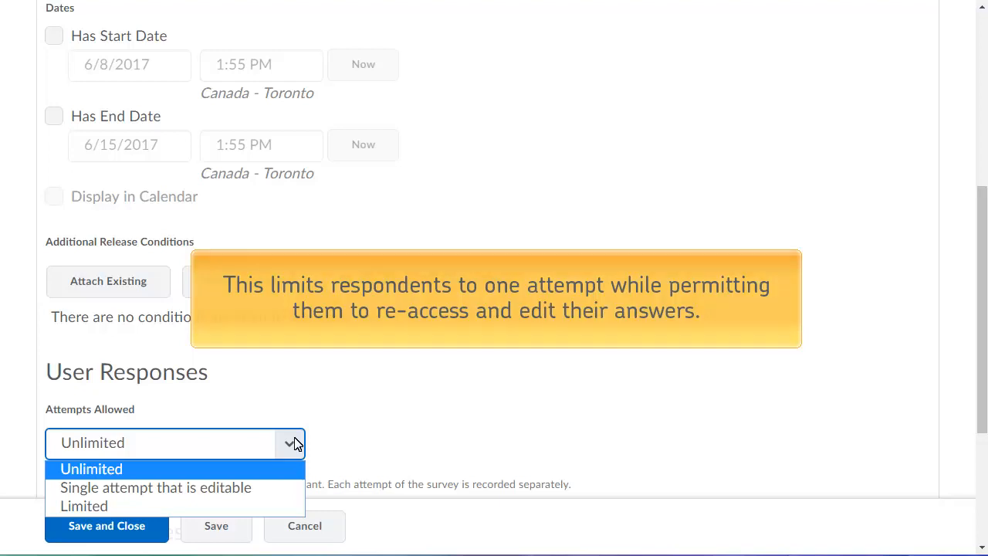
pyautogui.click(154, 488)
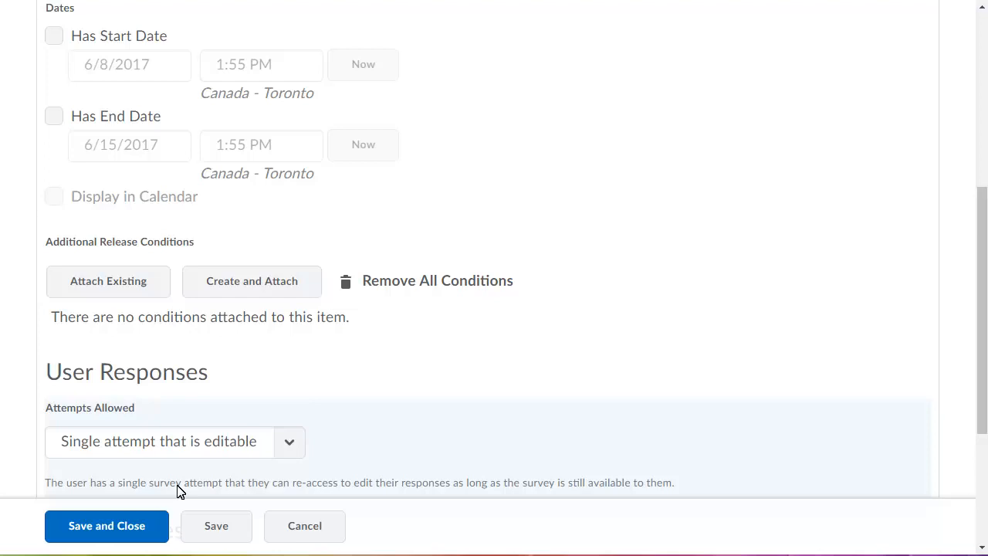
pyautogui.scroll(-3)
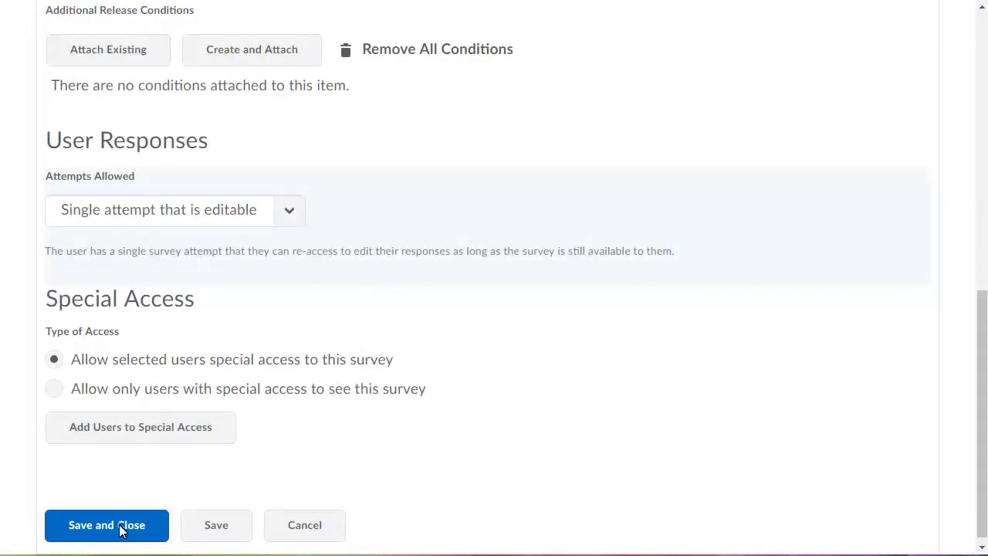
pyautogui.click(107, 525)
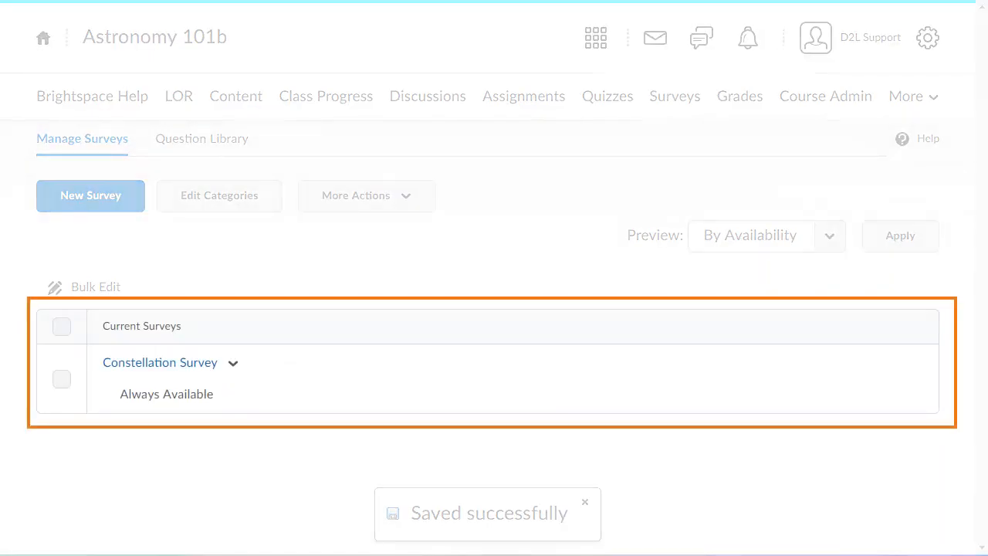